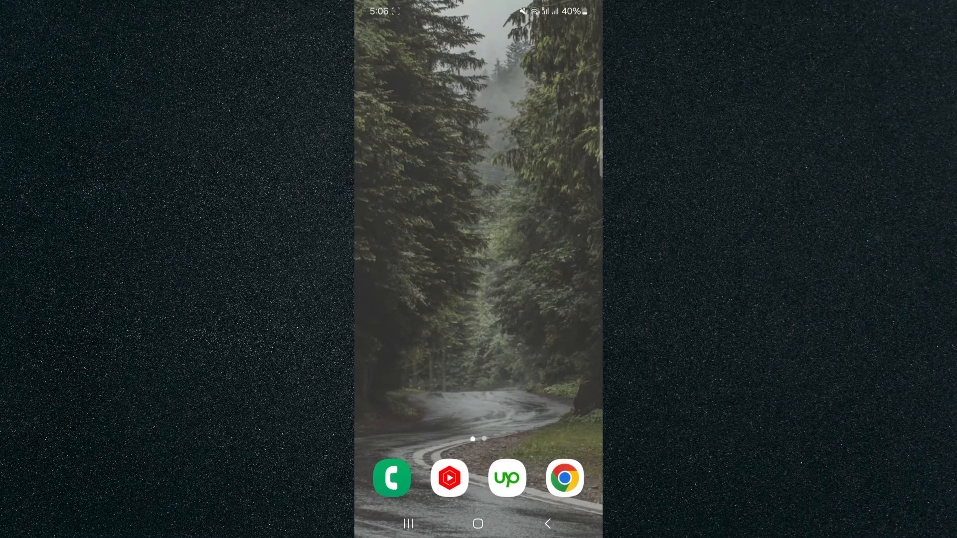
# Long-press the empty Home screen to enter edit mode and open Home screen settings
pyautogui.click(482, 275)
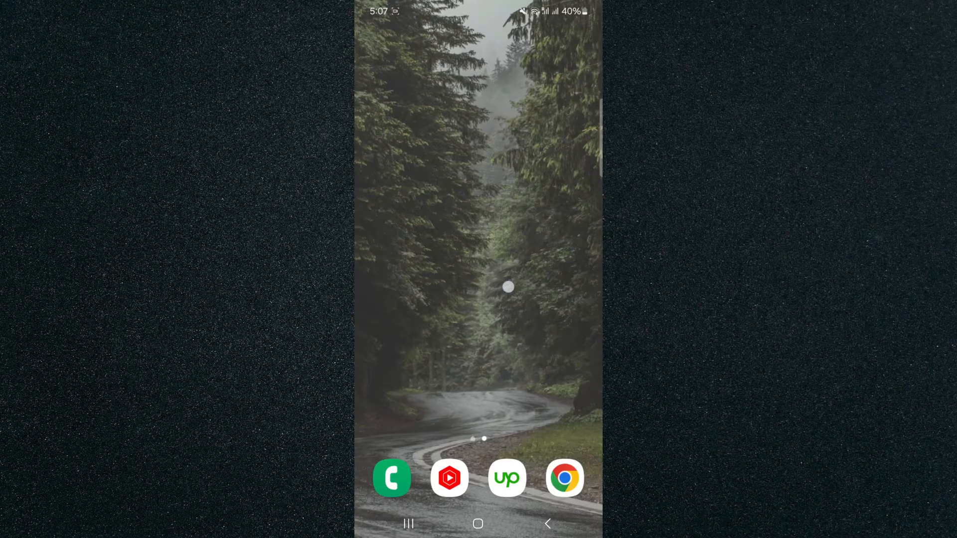
pyautogui.click(509, 287)
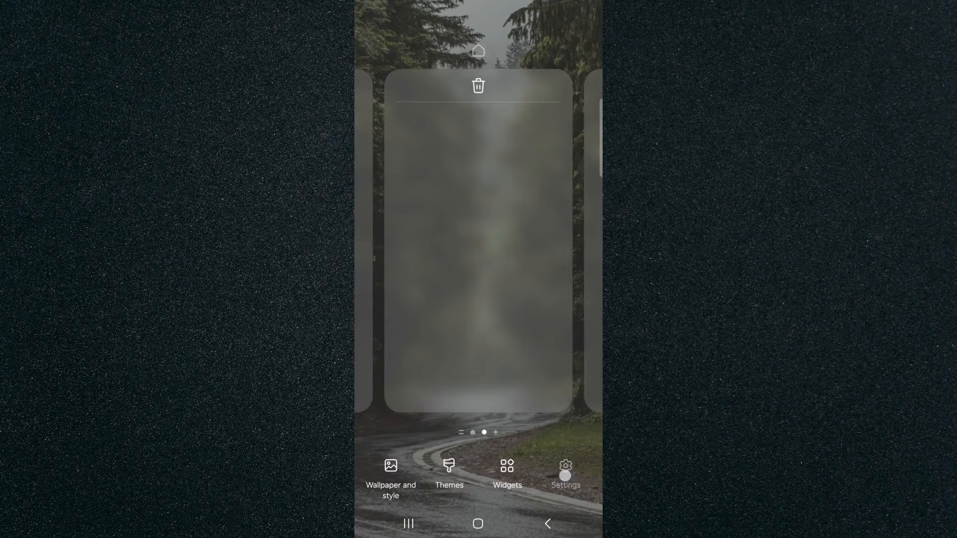
pyautogui.click(565, 473)
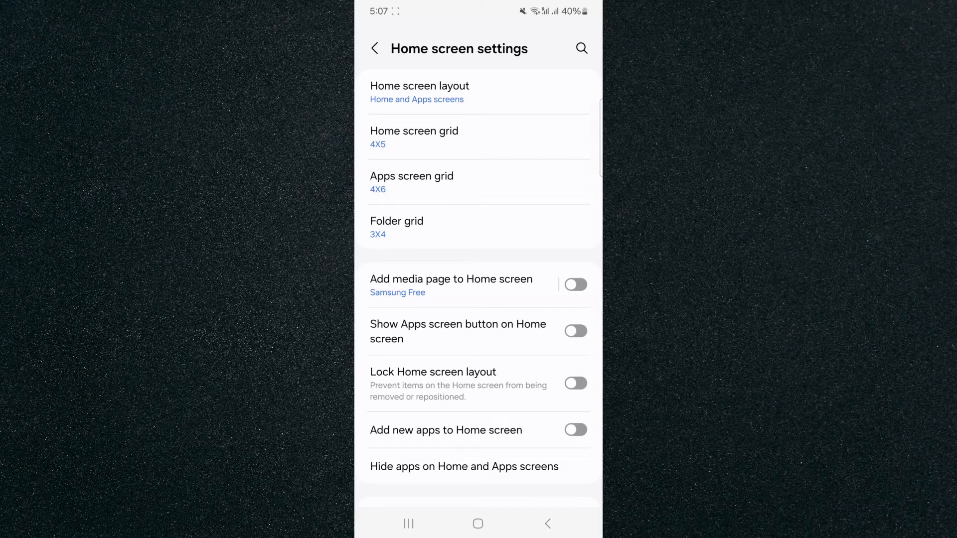
pyautogui.scroll(-3)
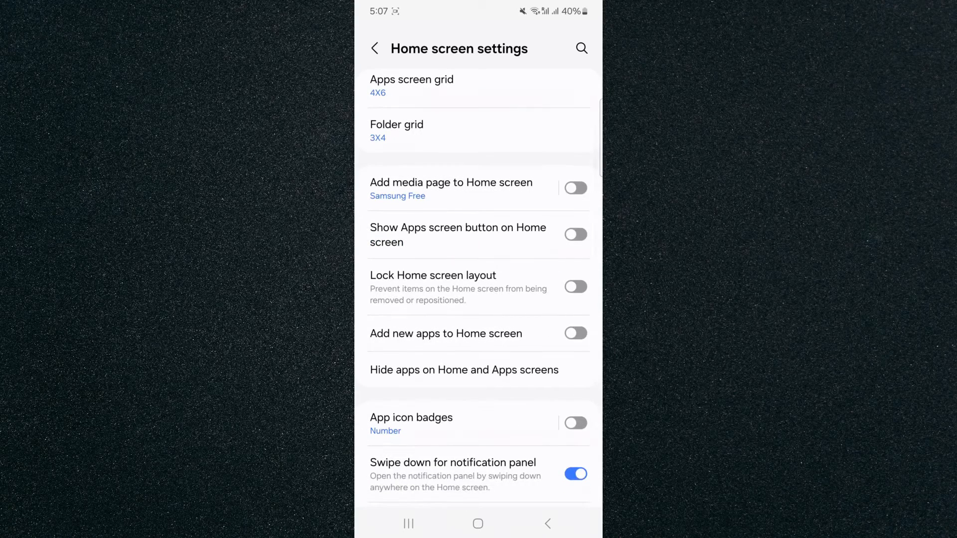
pyautogui.scroll(-3)
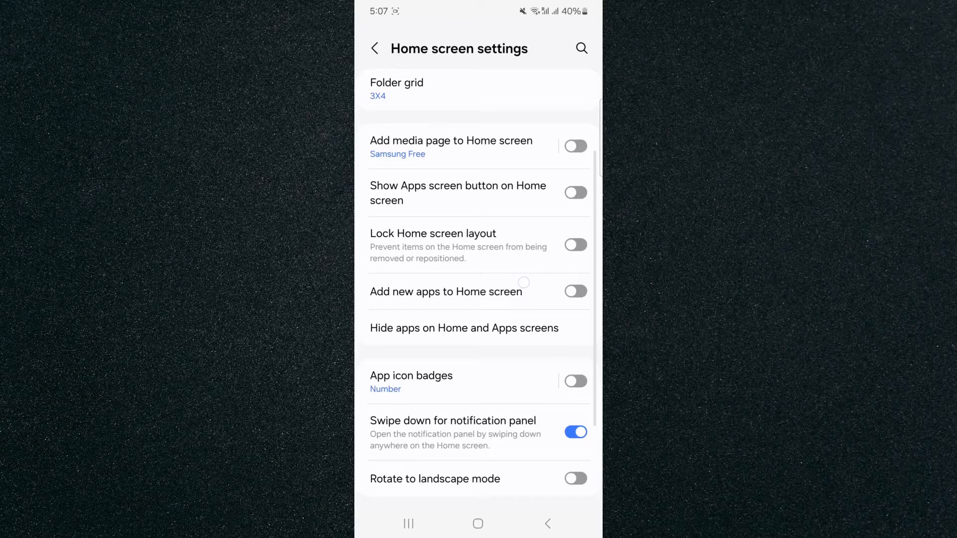
pyautogui.click(575, 292)
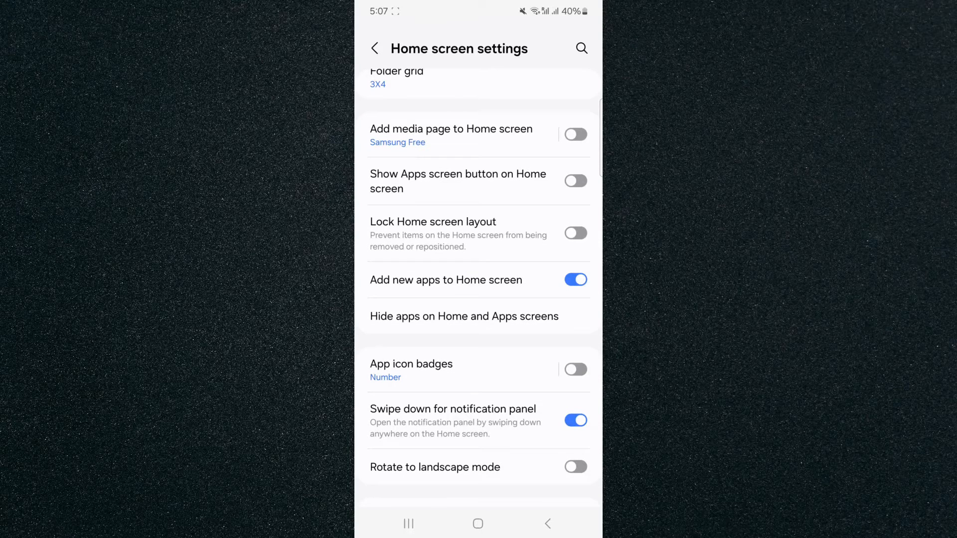
pyautogui.click(574, 279)
pyautogui.write('add new')
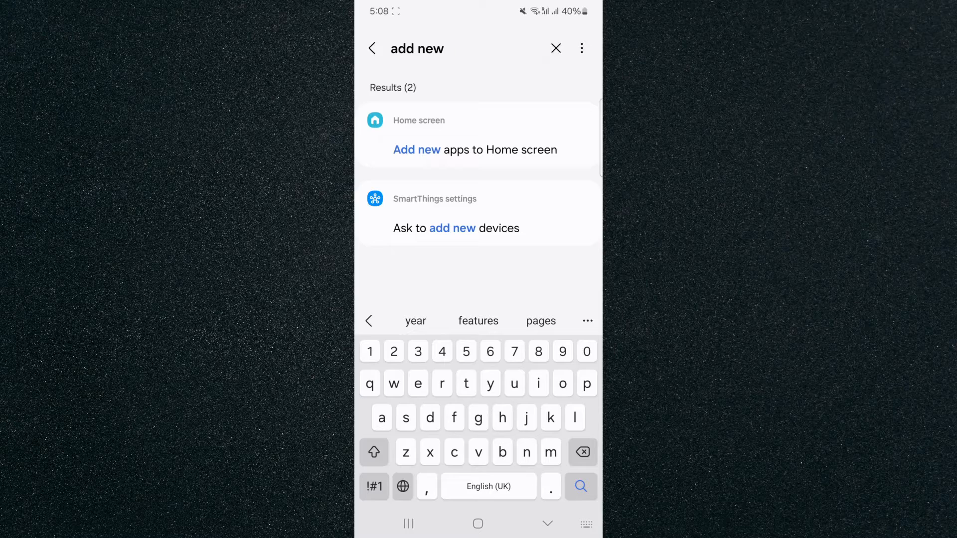
# Select the 'Add new apps to Home screen' search result to return to Home screen settings
pyautogui.click(475, 150)
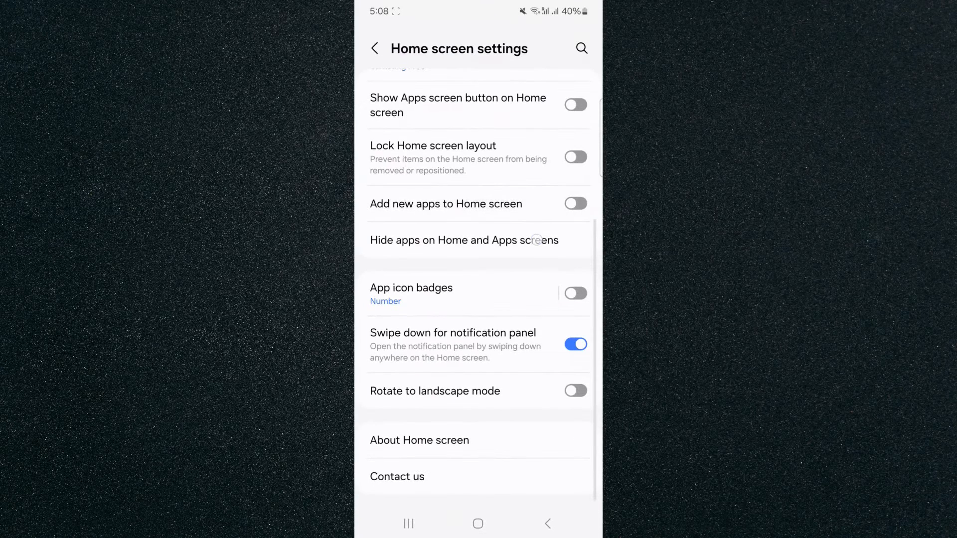
pyautogui.moveTo(536, 239)
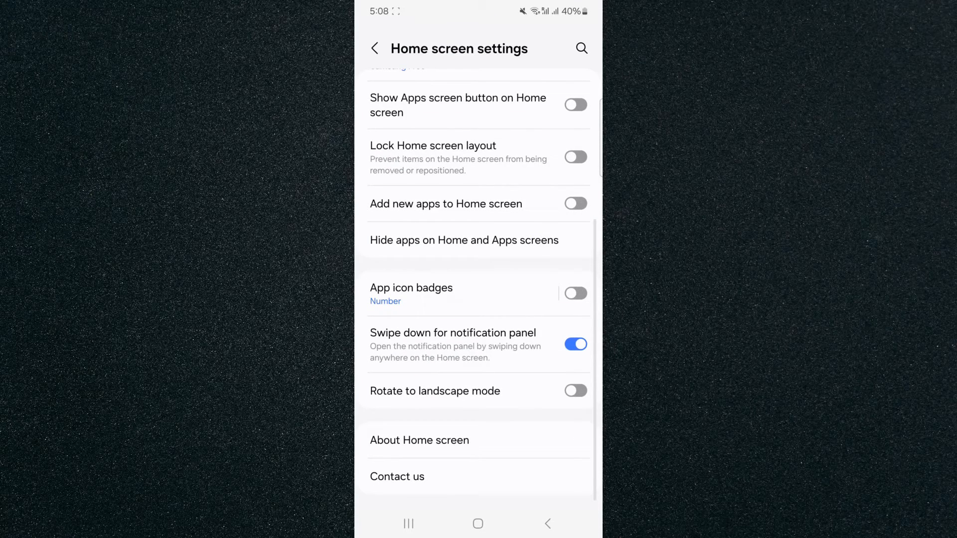